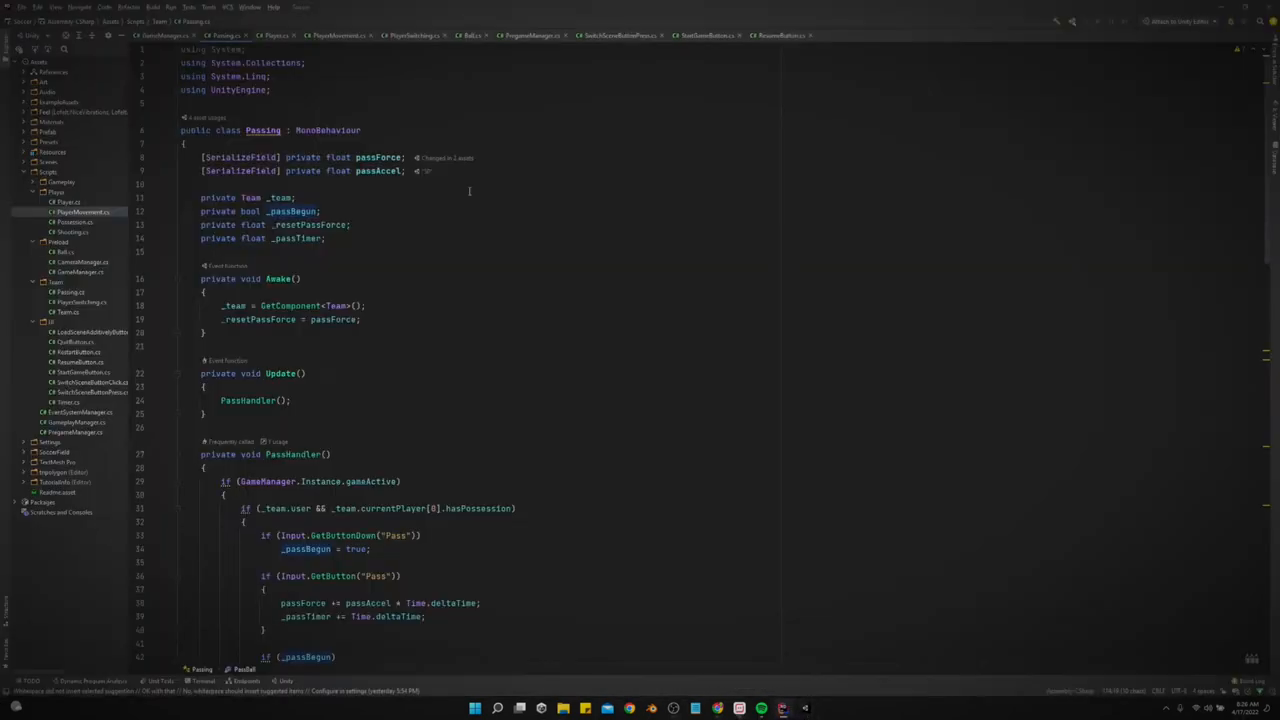
Step: Bring the PlayerMovement.cs script into the editor in place of Passing.cs
click(336, 36)
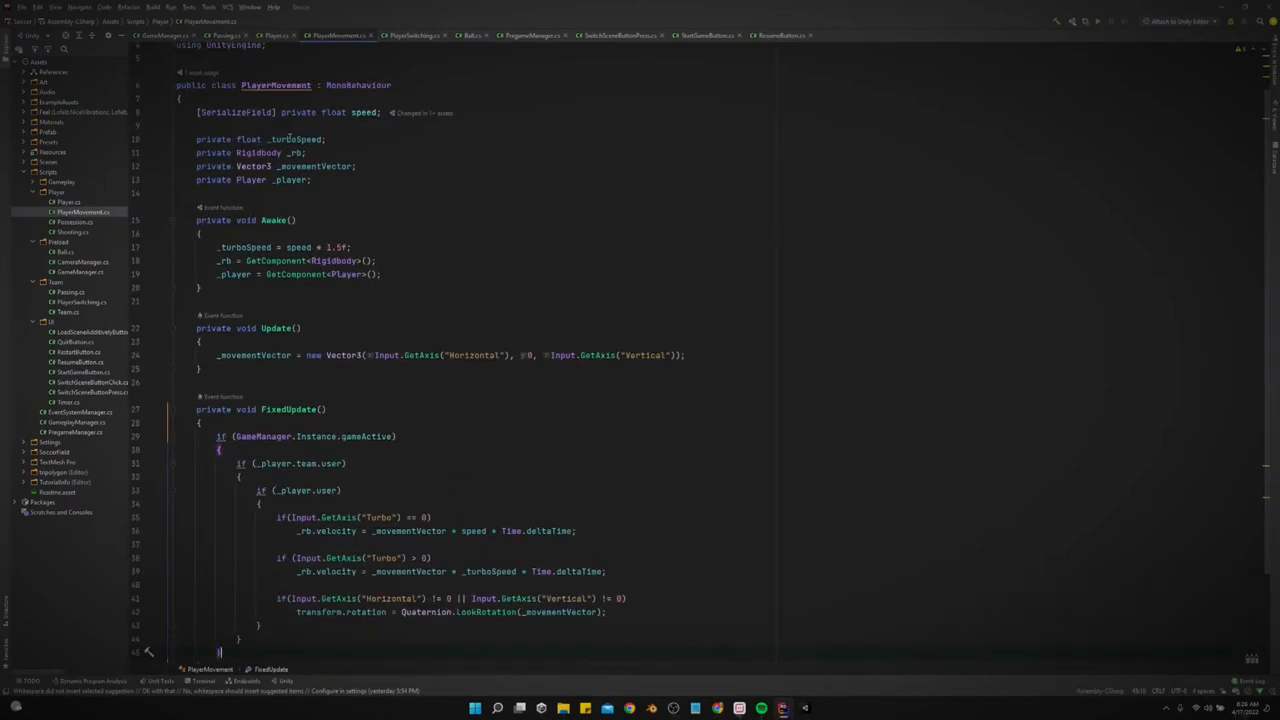
Step: Change the _turboSpeed multiplier in Awake from 1.5f to 2f, then switch to the Unity soccer scene
click(294, 140)
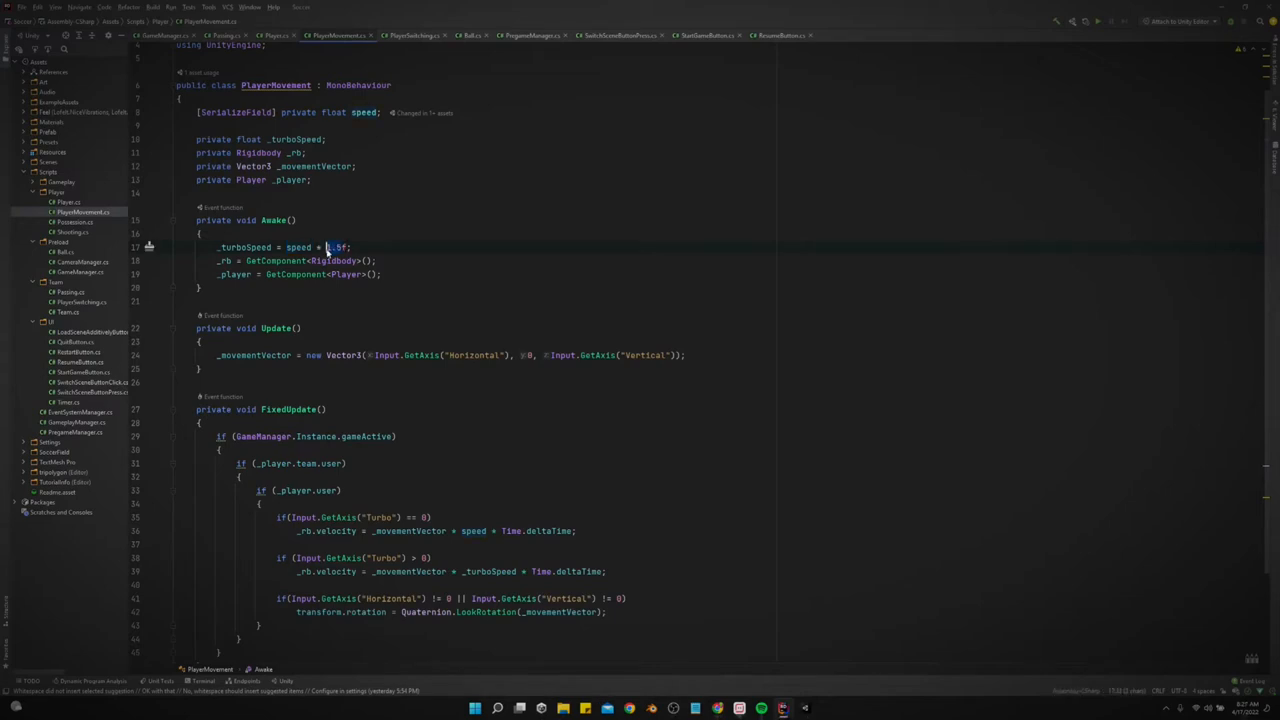
text(2f)
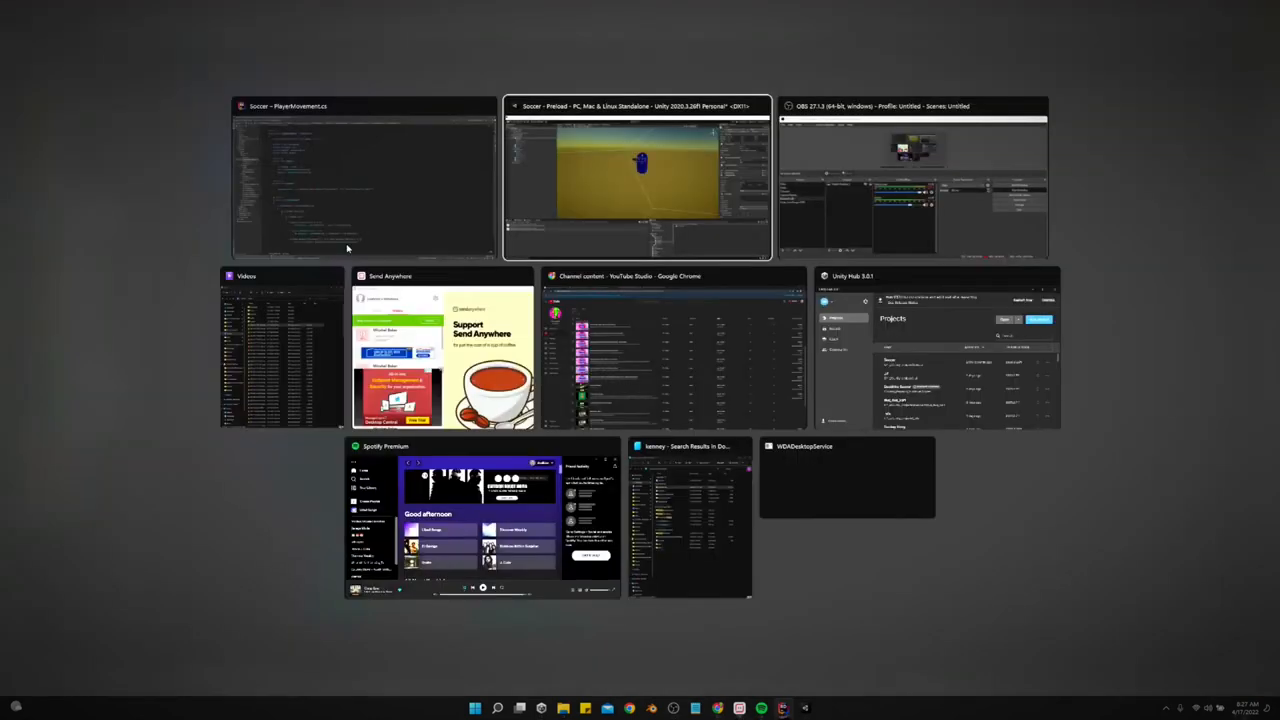
click(640, 176)
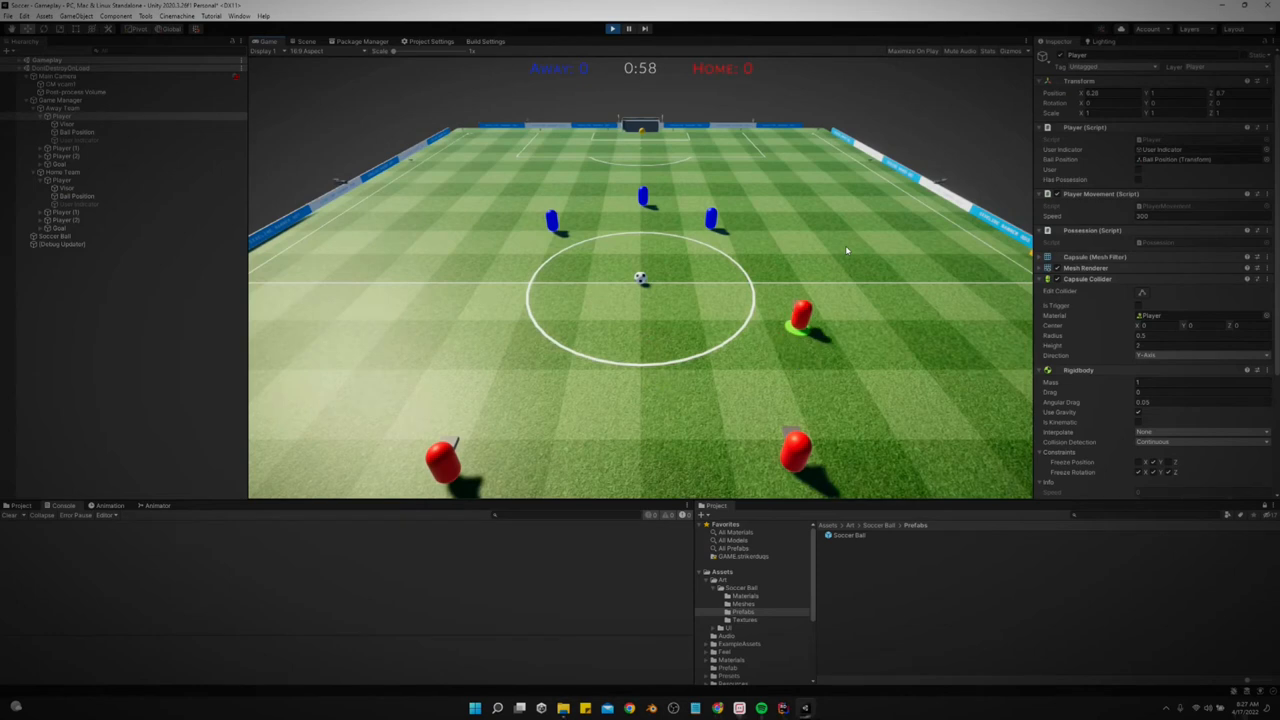